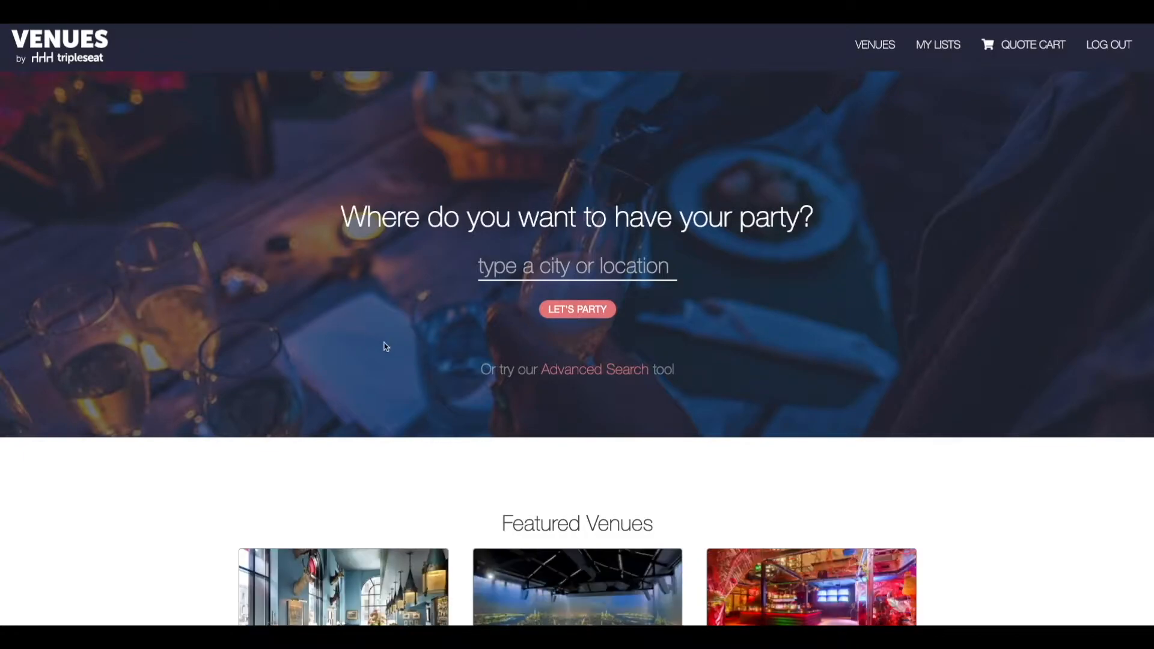
pyautogui.moveTo(299, 361)
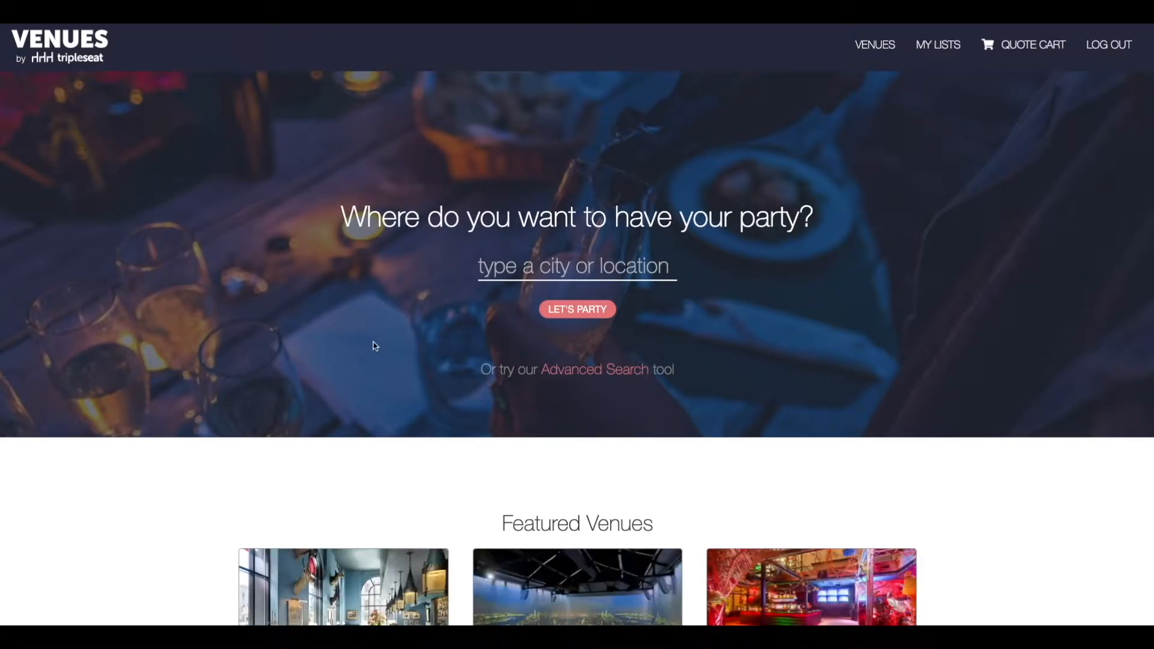
pyautogui.moveTo(299, 360)
pyautogui.write('Boston, MA, USA')
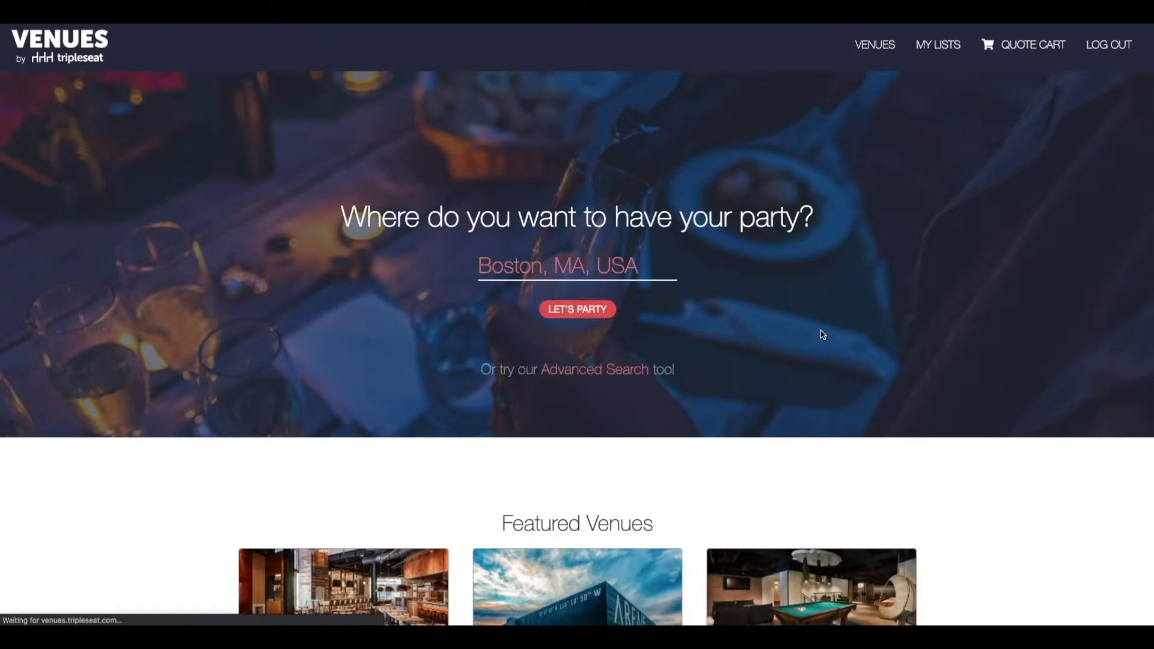
# Run the Boston, MA venue search via LET'S PARTY to list the 135 results
pyautogui.click(577, 309)
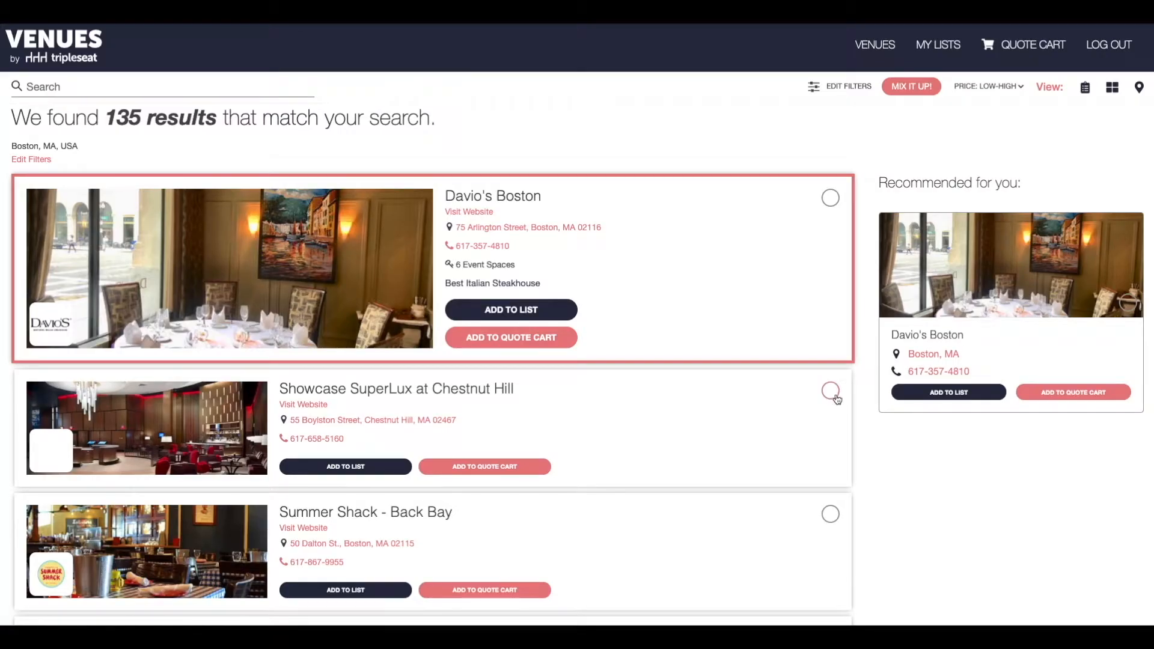
pyautogui.moveTo(734, 312)
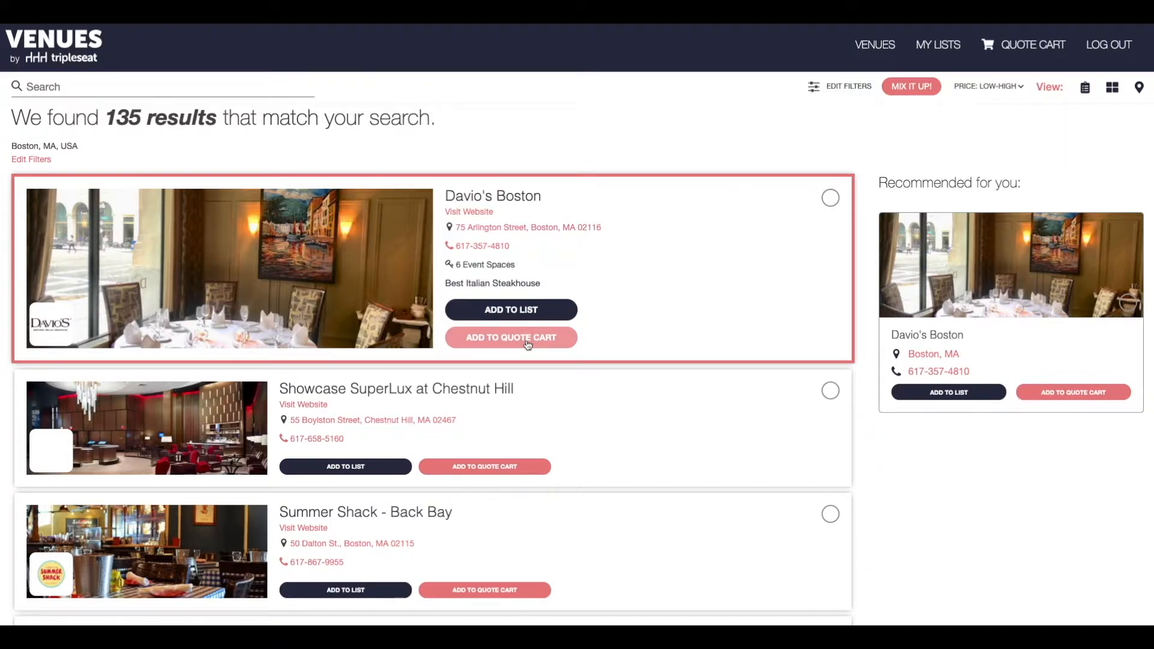
pyautogui.moveTo(478, 256)
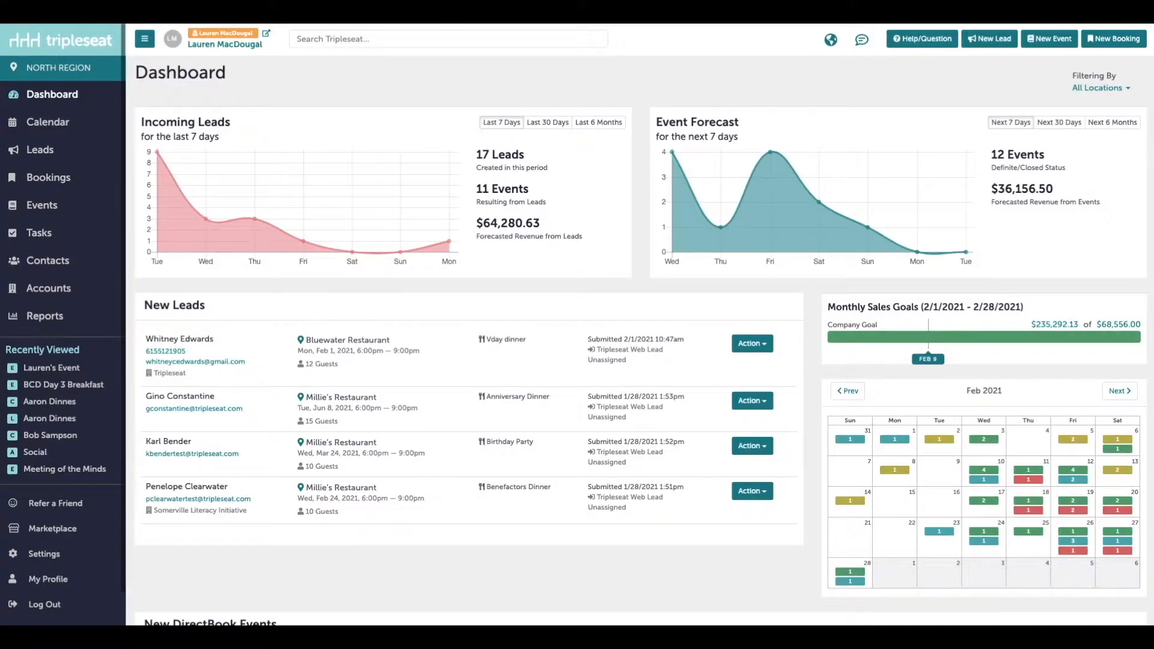
pyautogui.moveTo(56, 503)
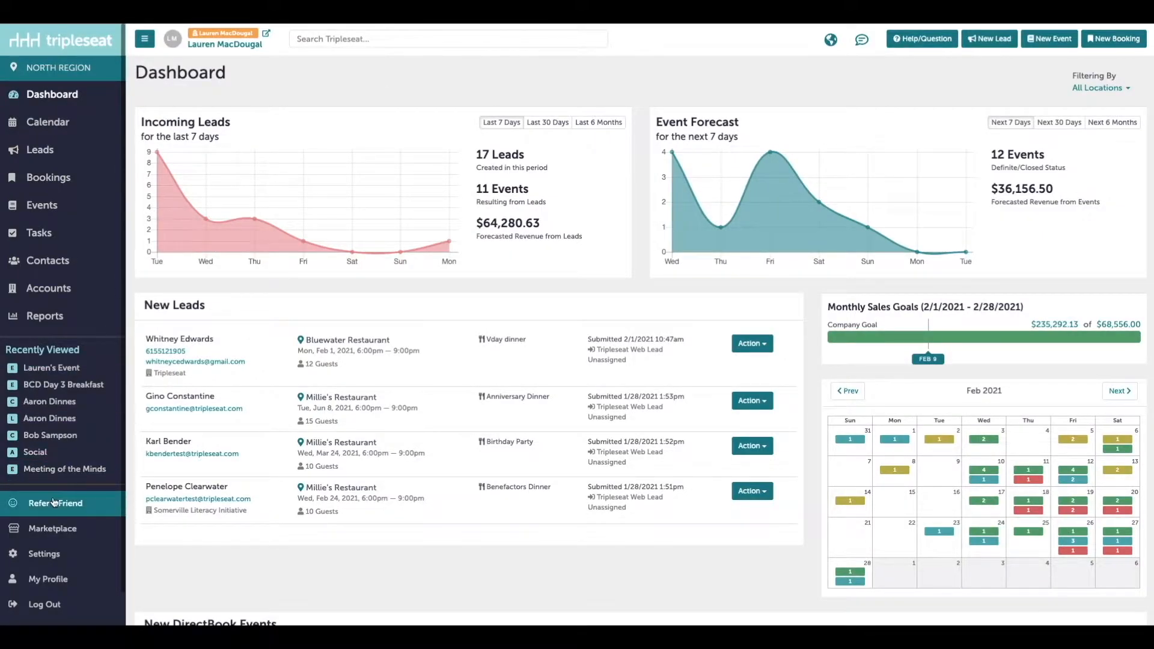
# Go to Settings and reach the Venues by Tripleseat listing management page
pyautogui.click(42, 553)
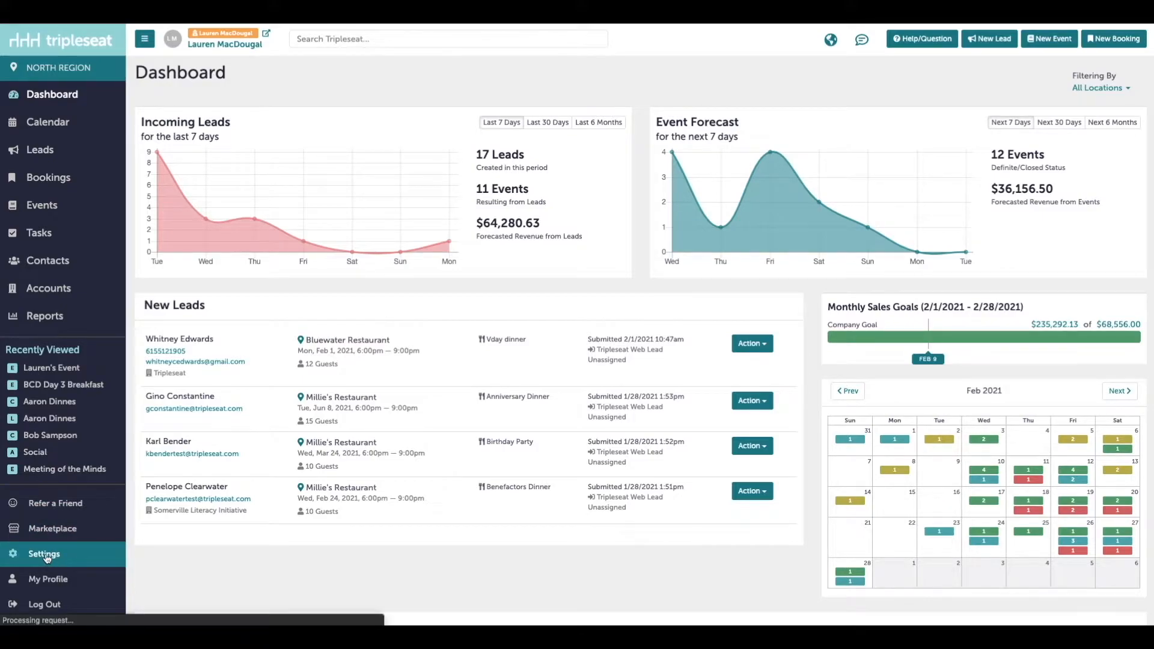
pyautogui.click(43, 554)
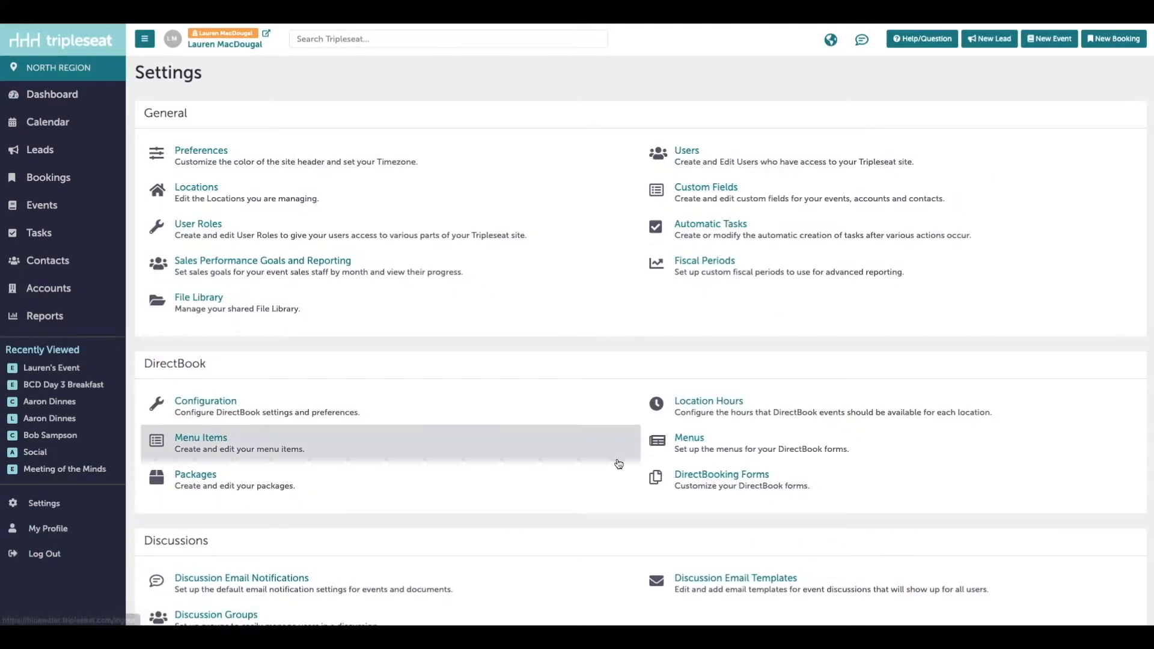
pyautogui.scroll(-3)
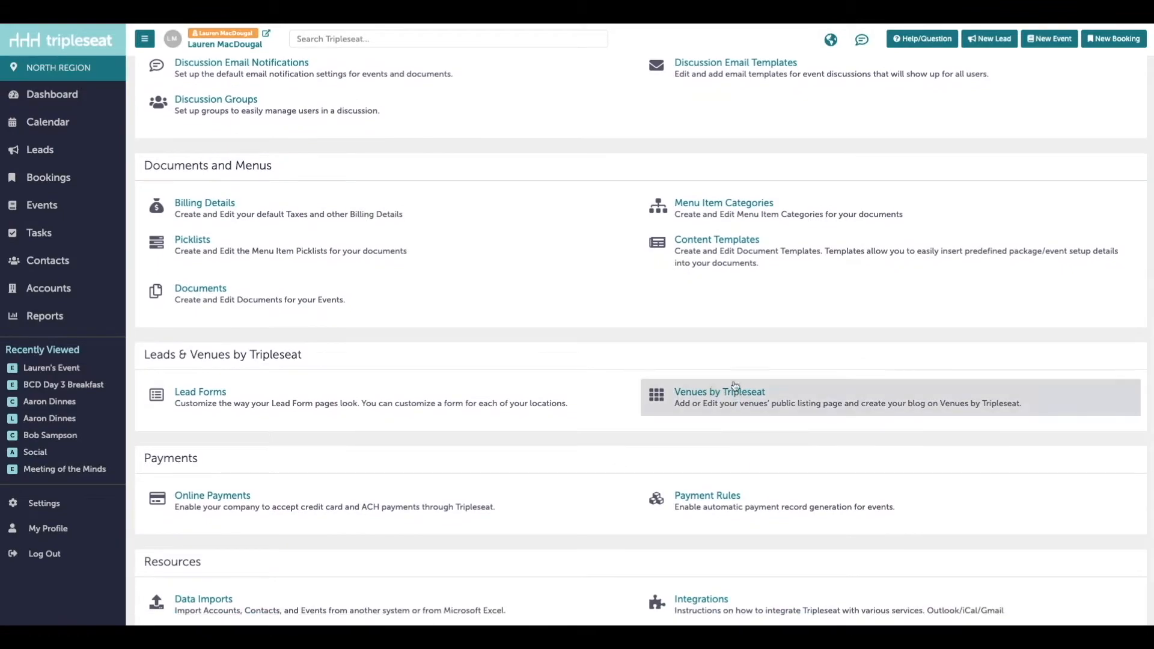
pyautogui.moveTo(720, 407)
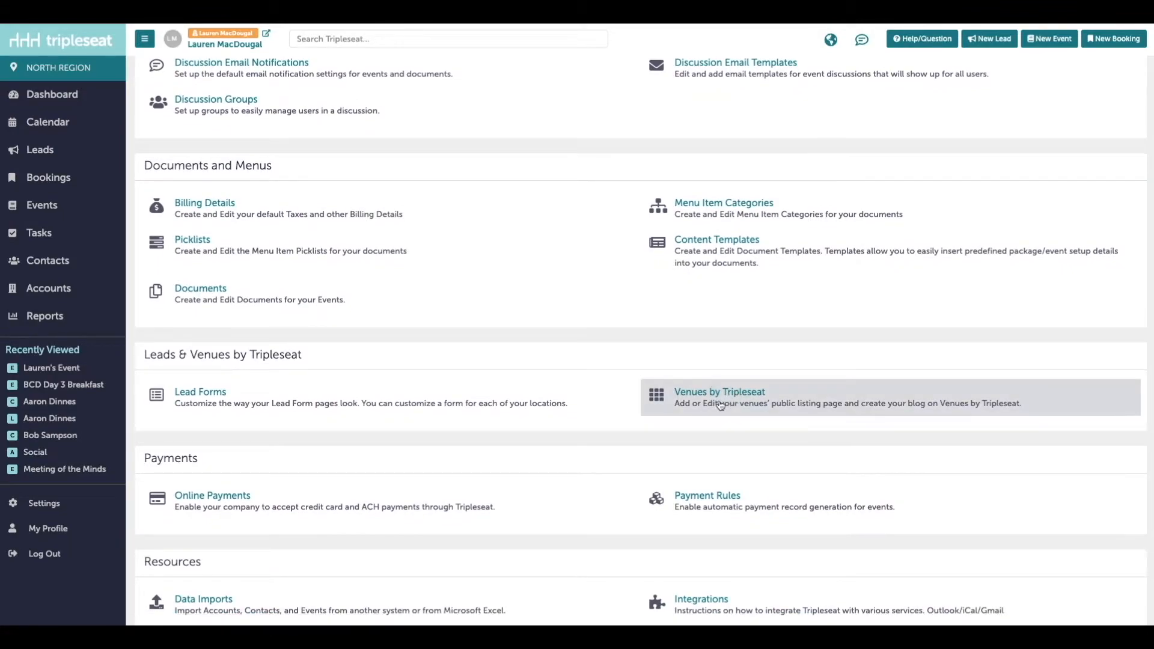
pyautogui.click(719, 391)
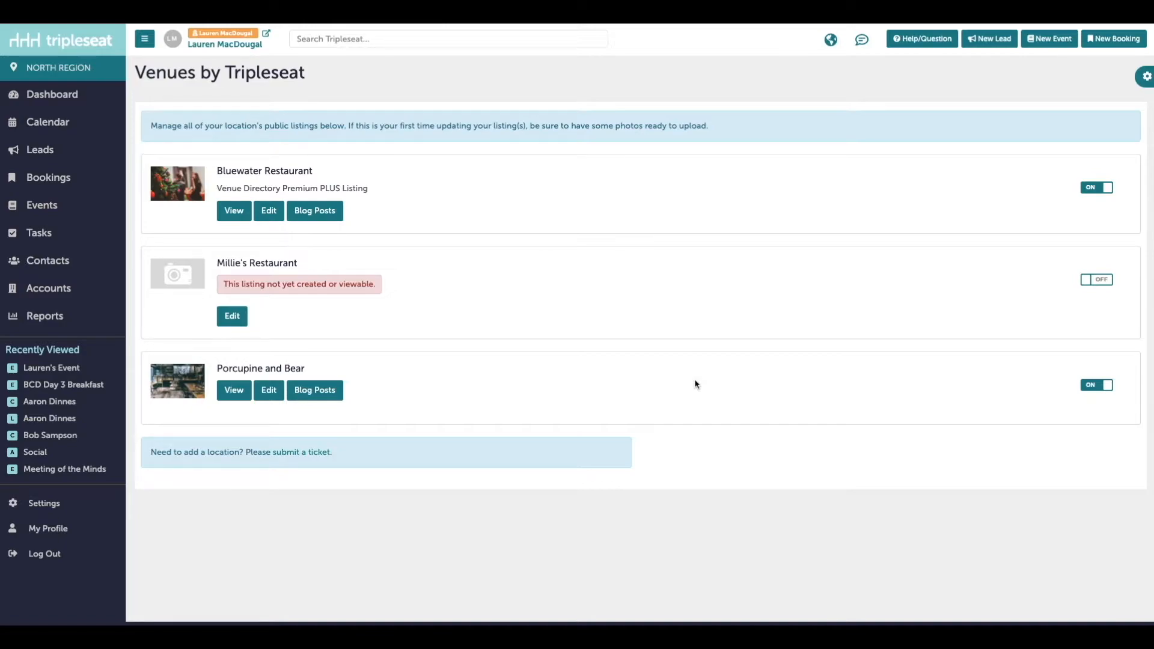
pyautogui.moveTo(269, 390)
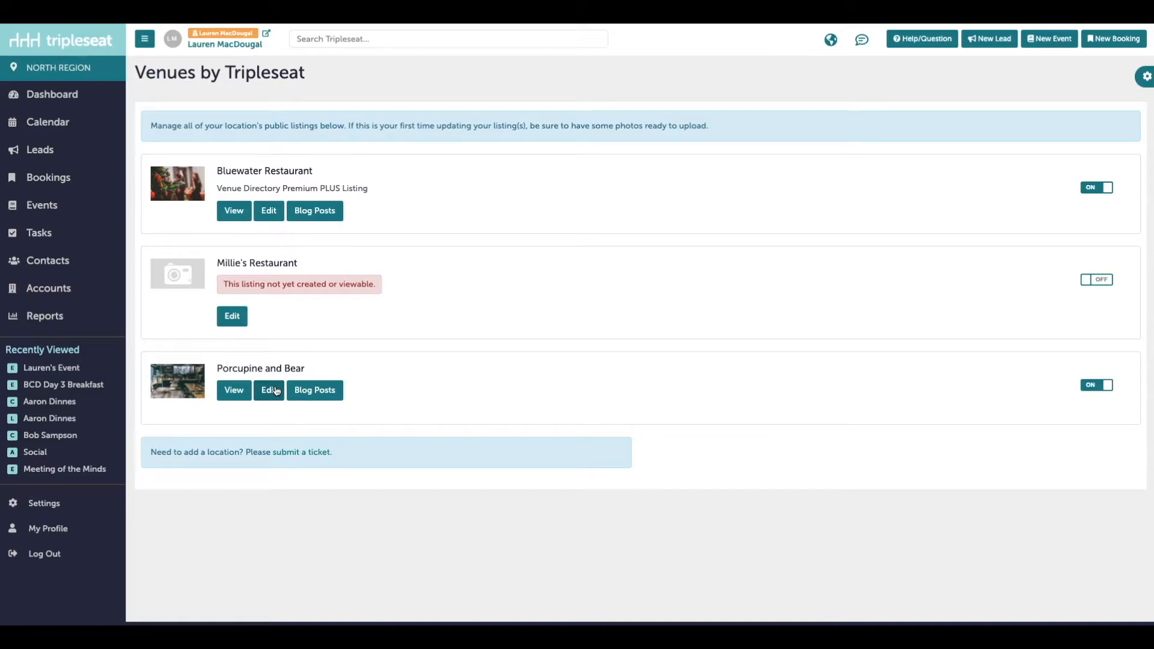
# Start editing the Porcupine and Bear public listing
pyautogui.click(268, 391)
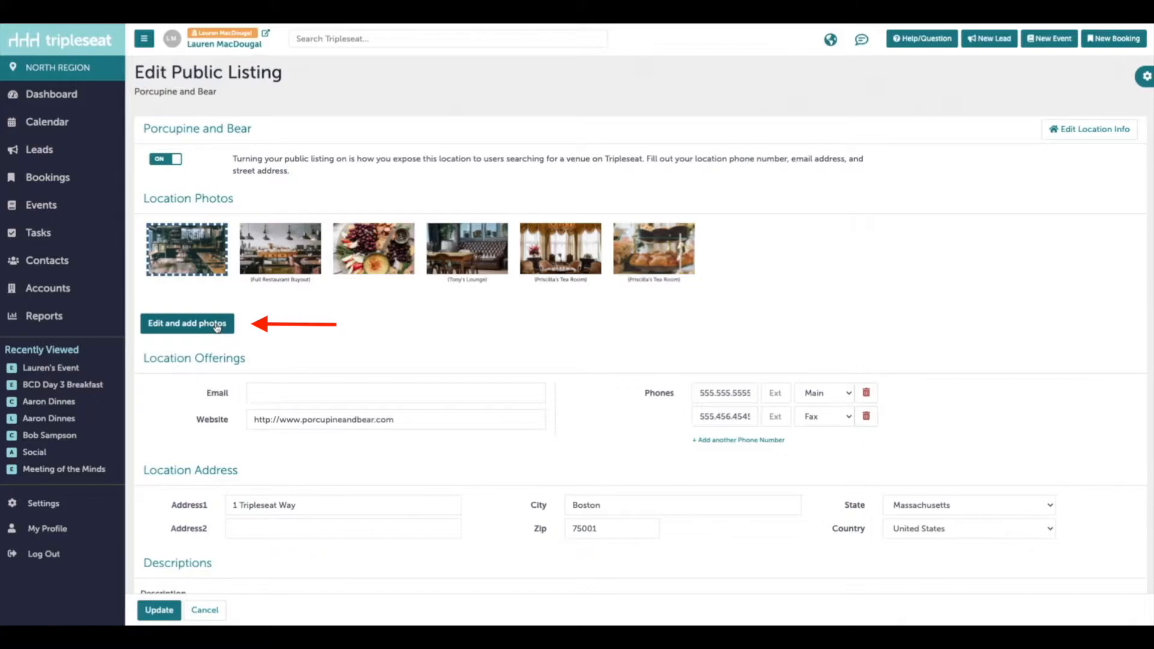
# Assign the primary listing photo to the Tony's Lounge room and save the tag
pyautogui.click(187, 324)
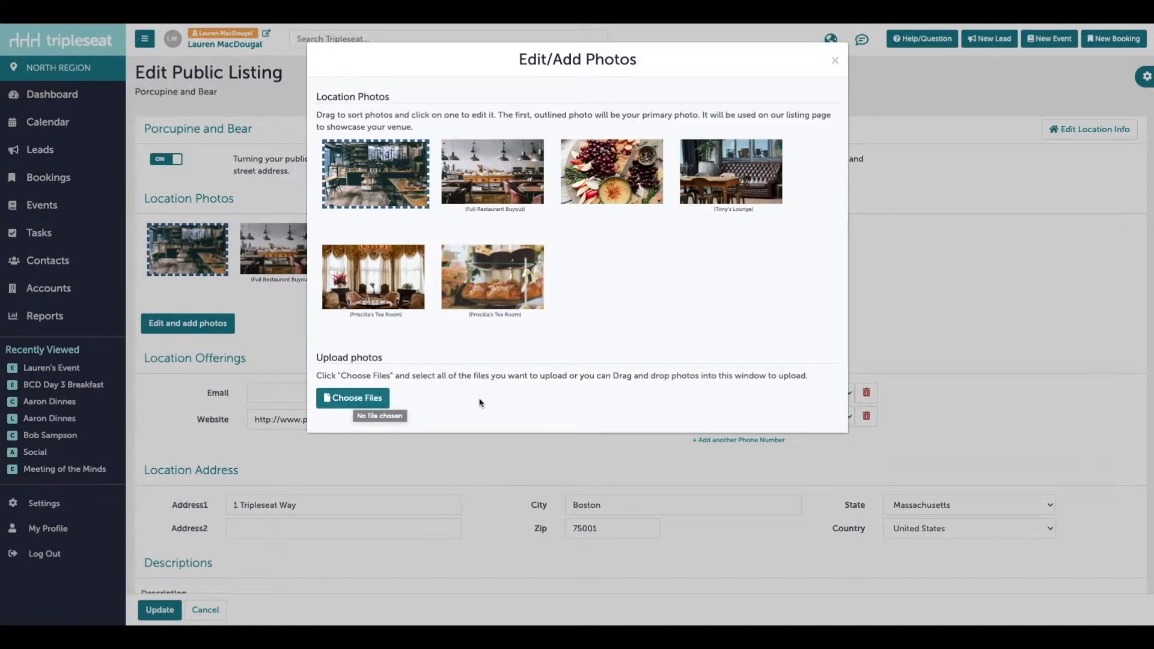
pyautogui.moveTo(482, 403)
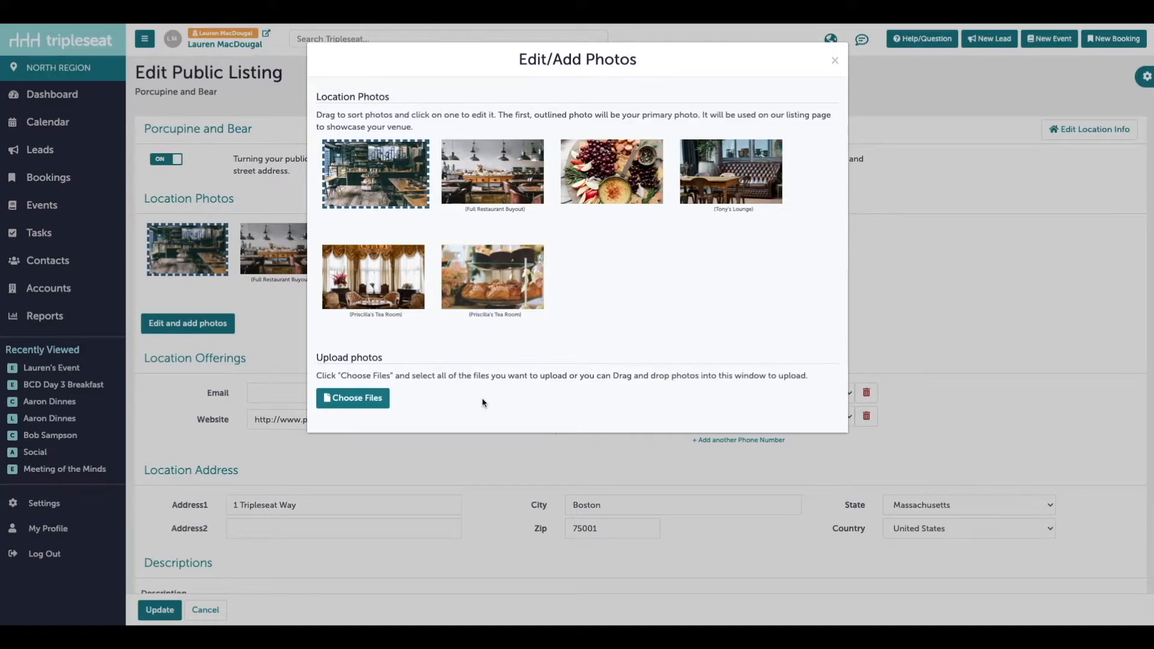
pyautogui.click(374, 173)
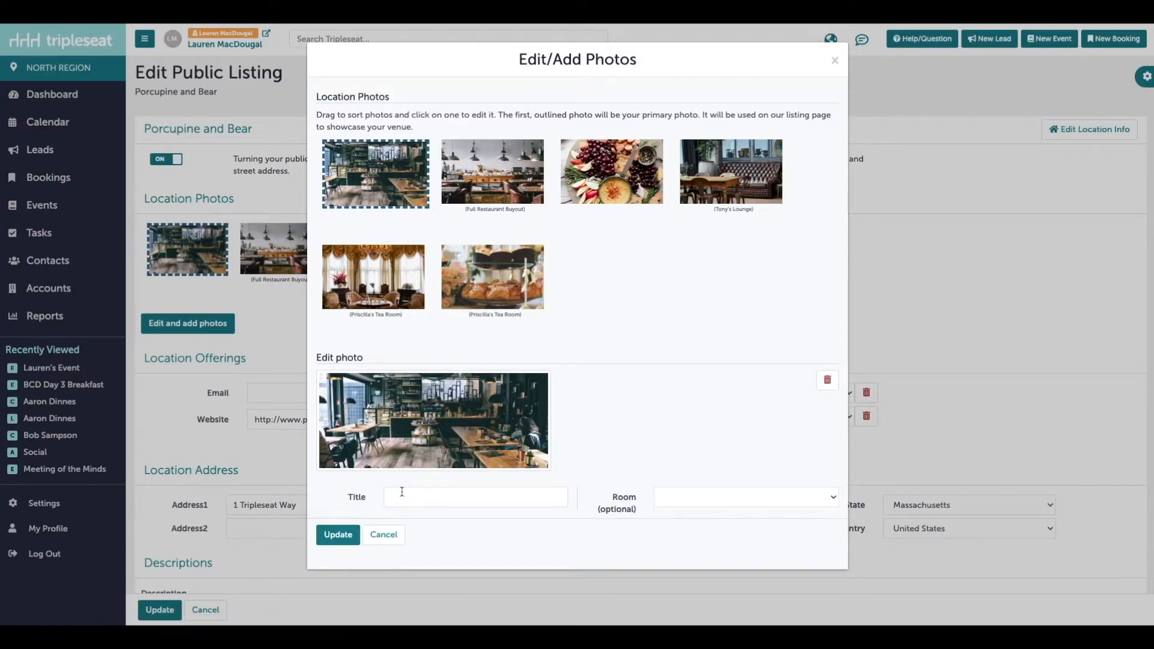
pyautogui.click(743, 497)
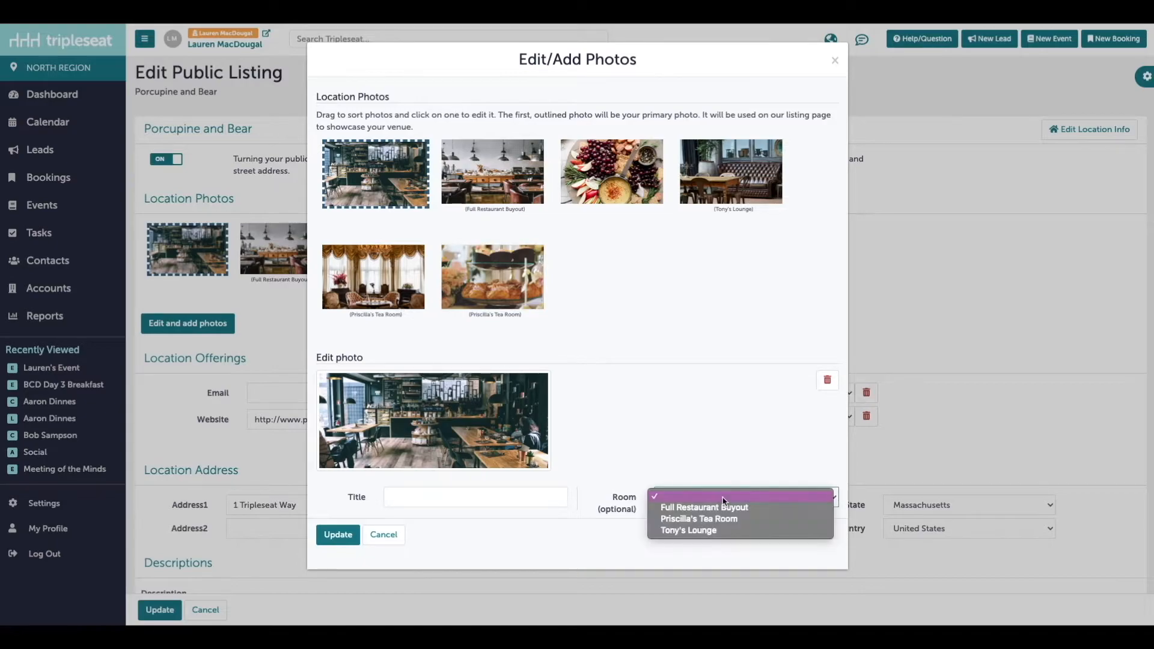
pyautogui.click(688, 531)
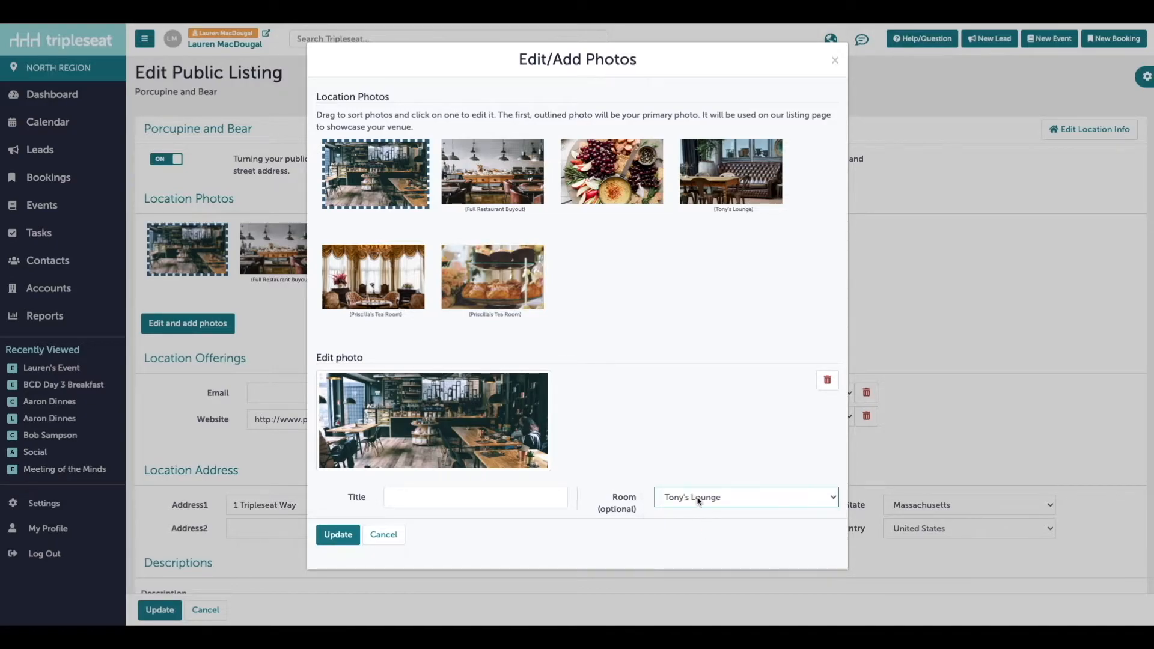
pyautogui.moveTo(689, 422)
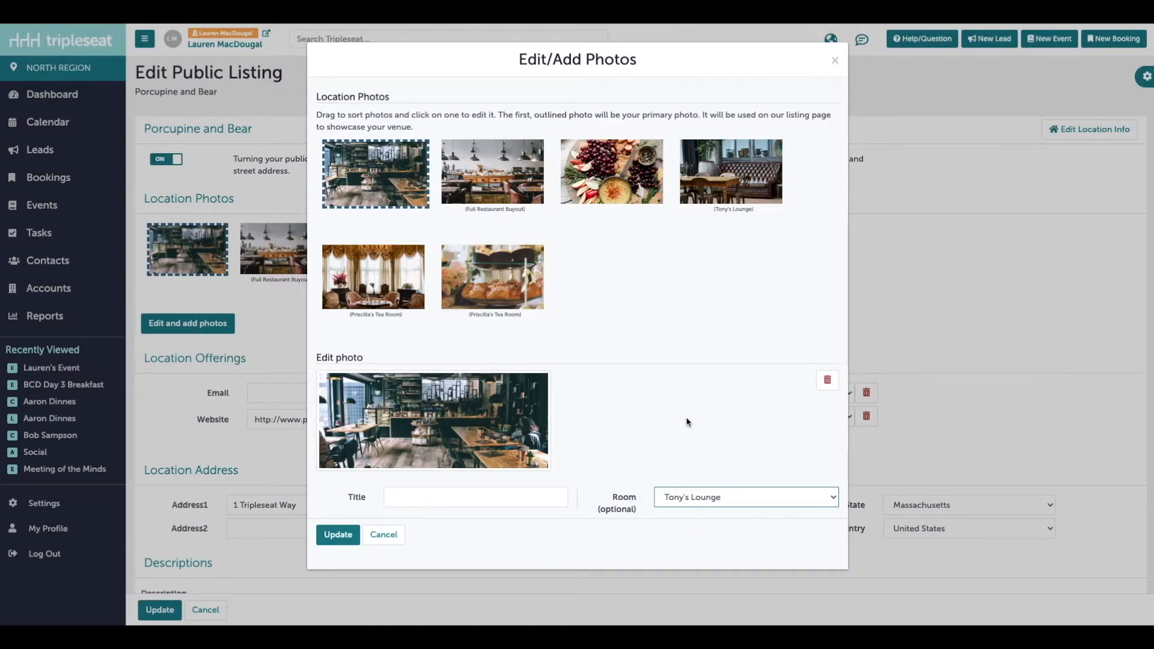
pyautogui.click(338, 534)
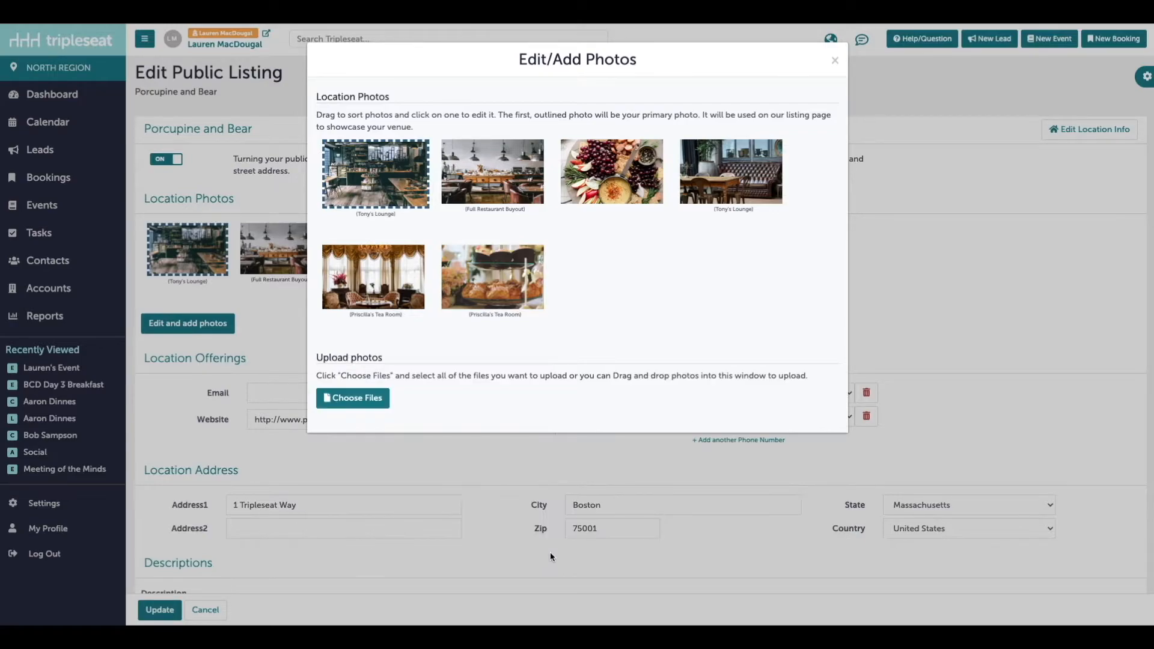
pyautogui.click(835, 60)
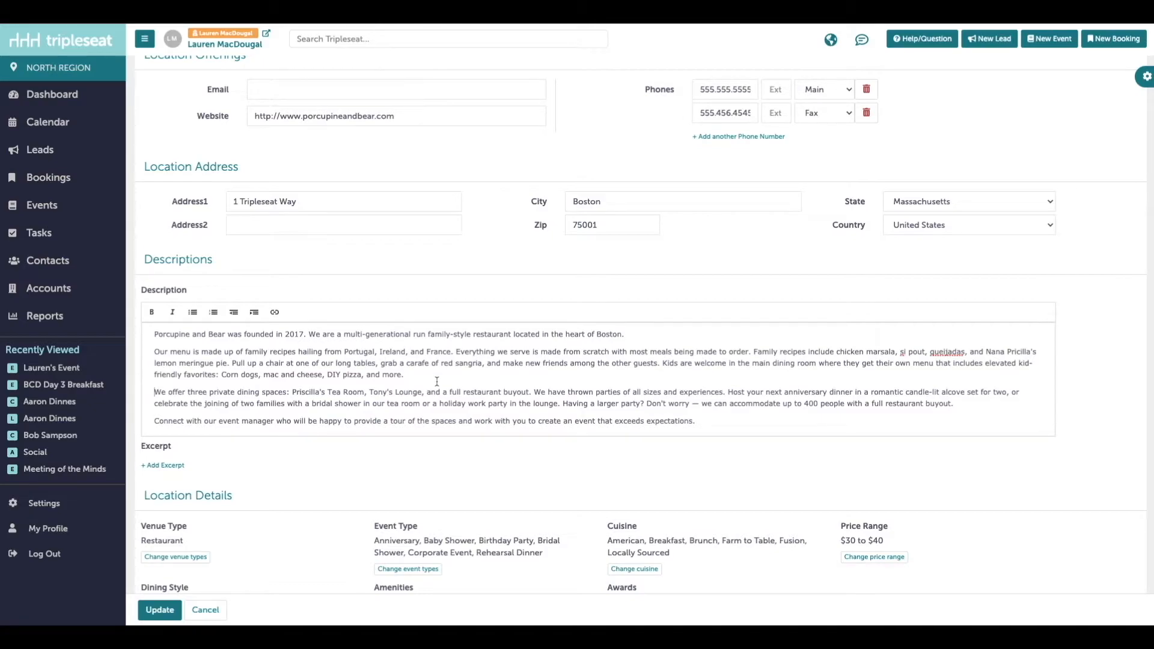
pyautogui.moveTo(437, 381)
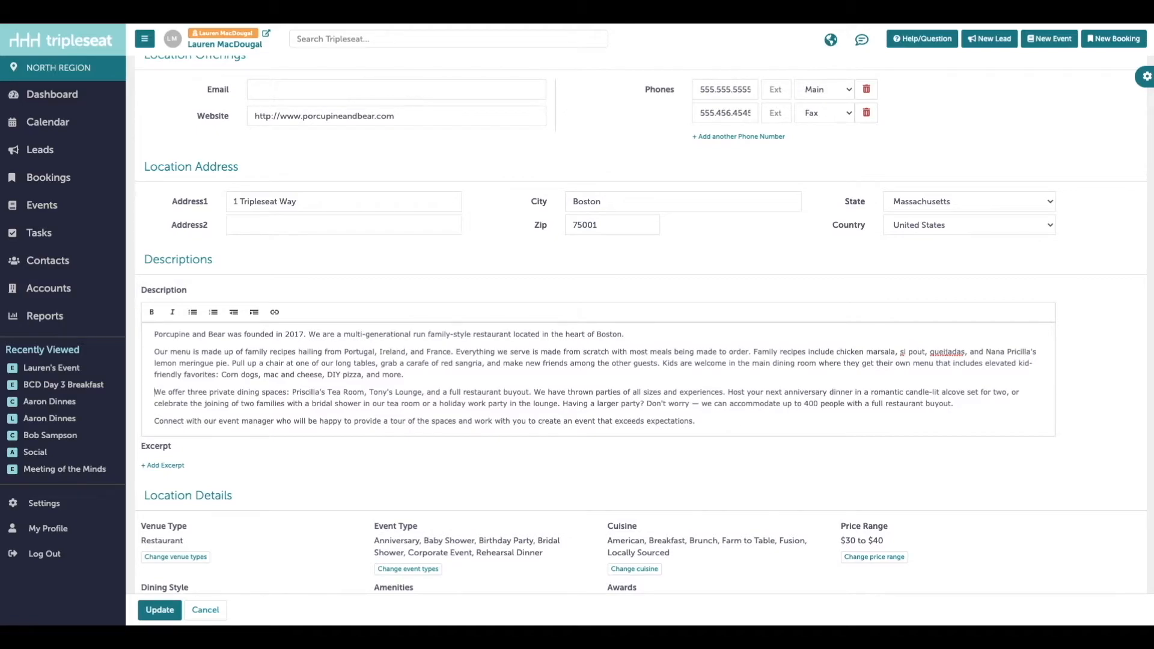
pyautogui.scroll(-3)
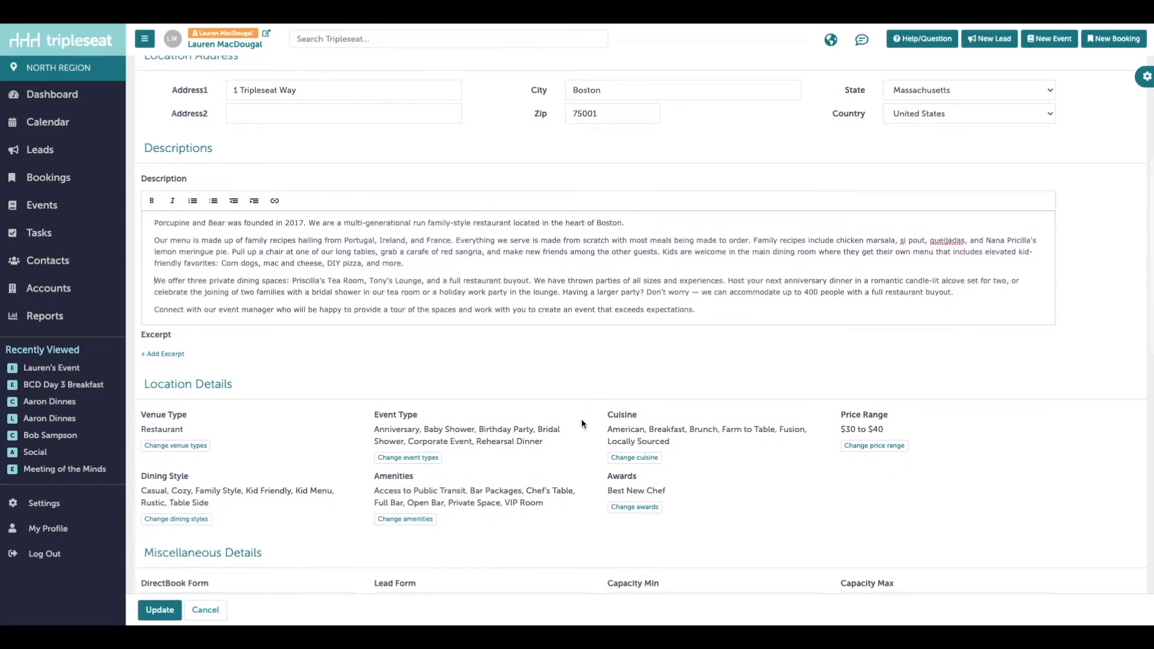
pyautogui.scroll(-3)
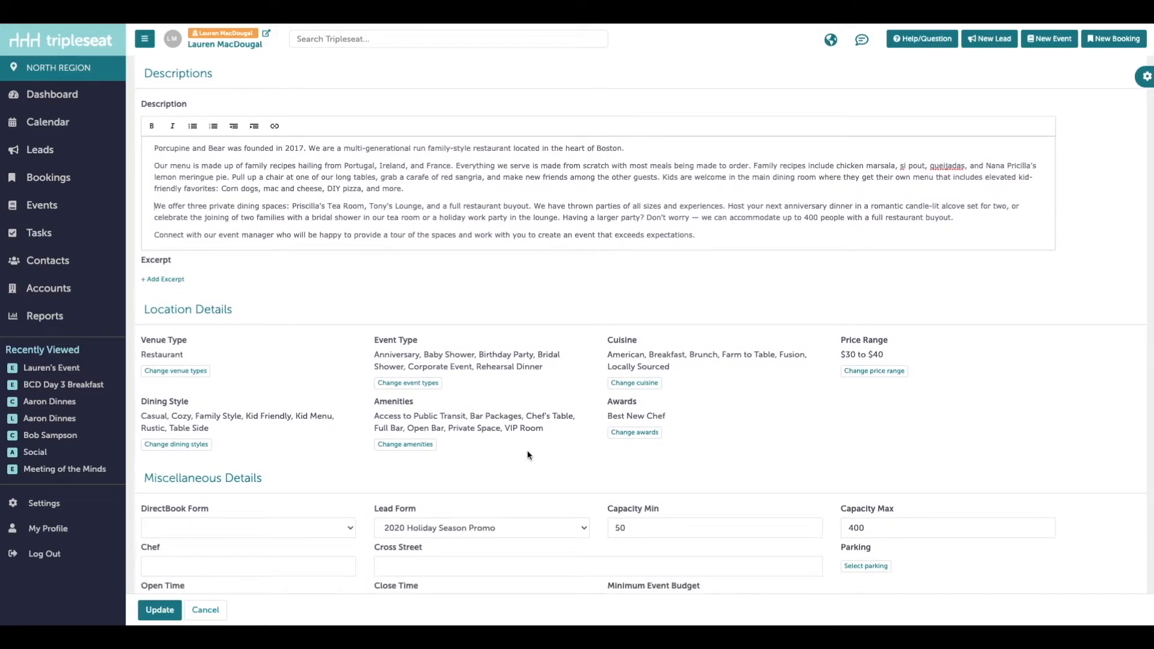
pyautogui.moveTo(531, 434)
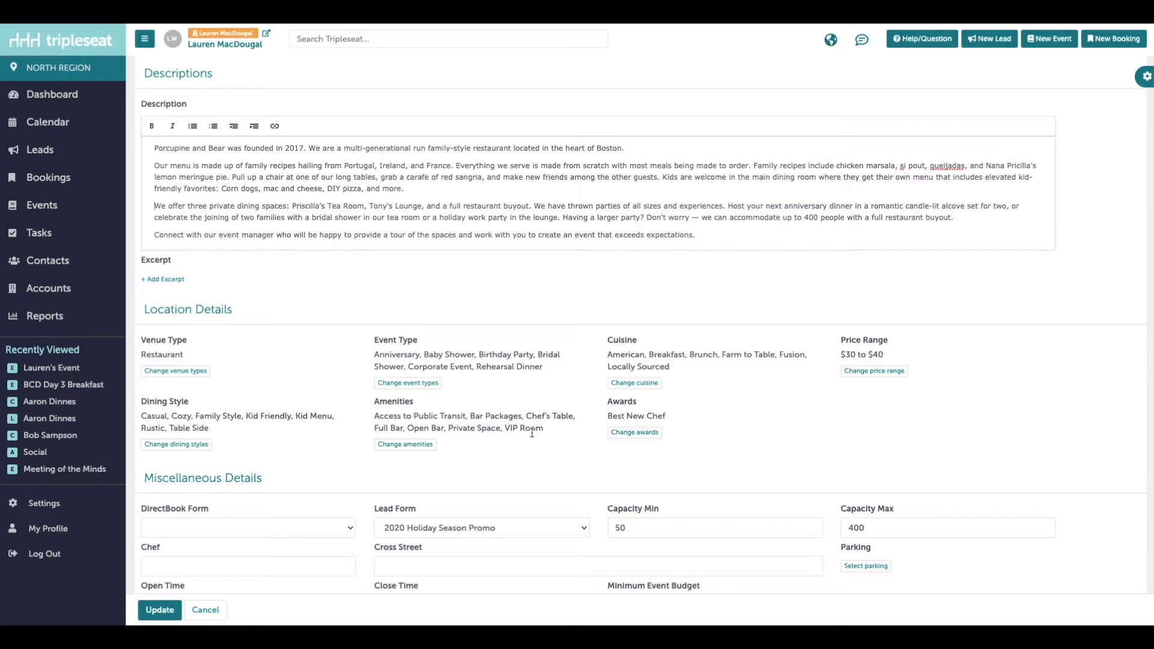
pyautogui.doubleClick(396, 339)
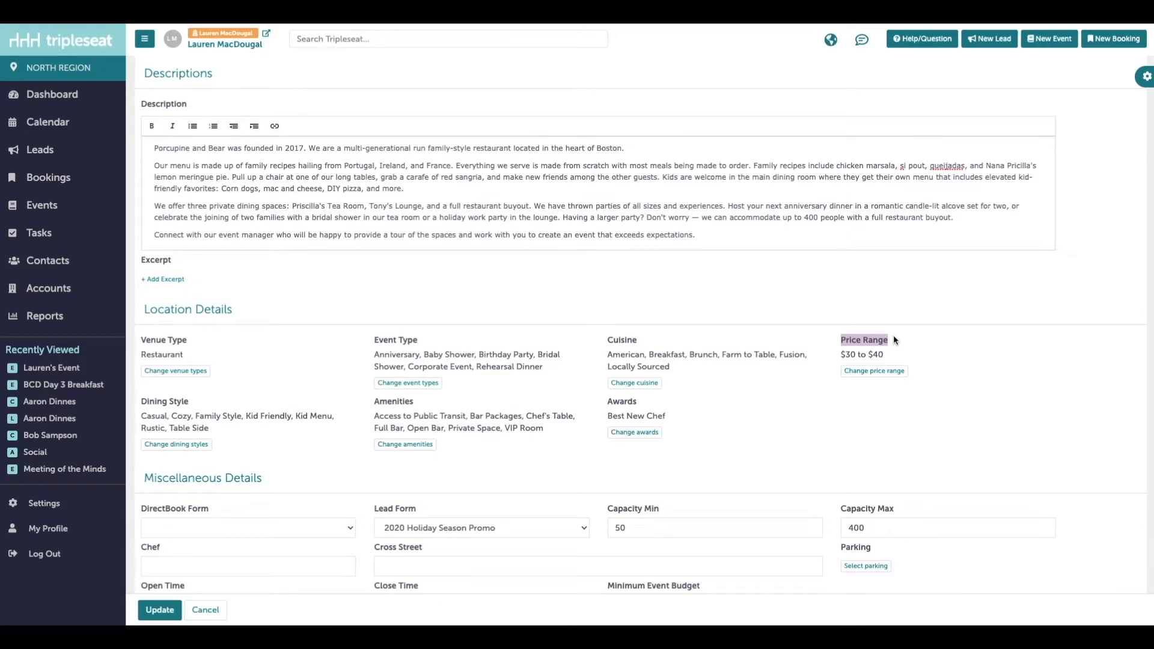
# Submit the listing edits with Update so they await Tripleseat staff approval
pyautogui.scroll(-3)
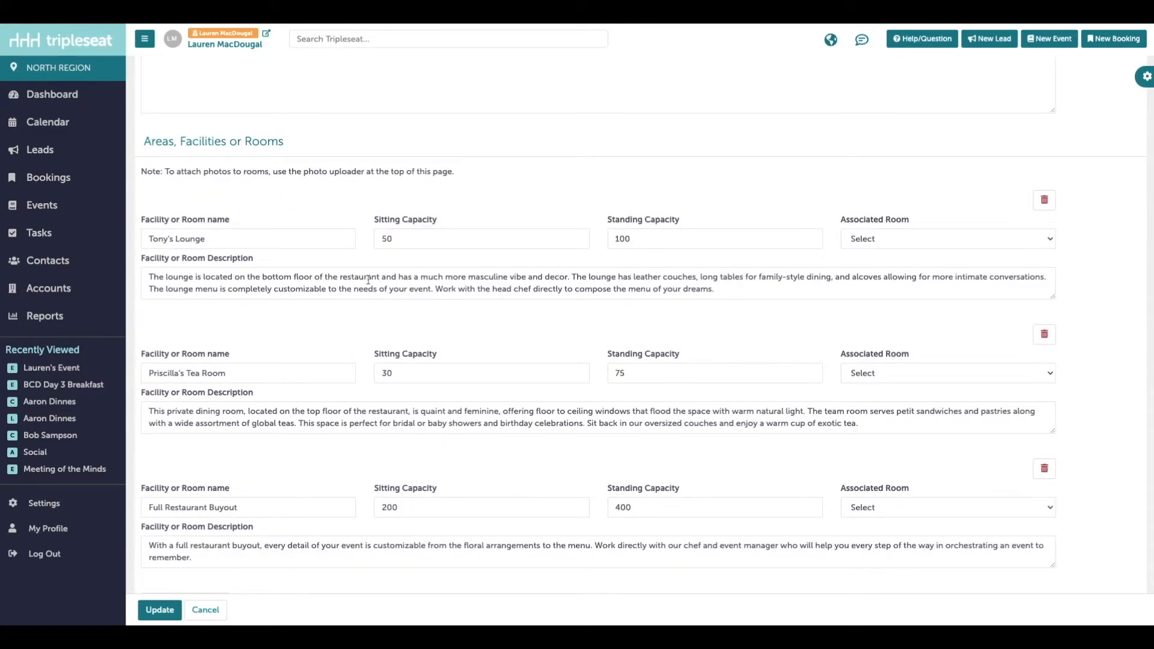
pyautogui.doubleClick(213, 140)
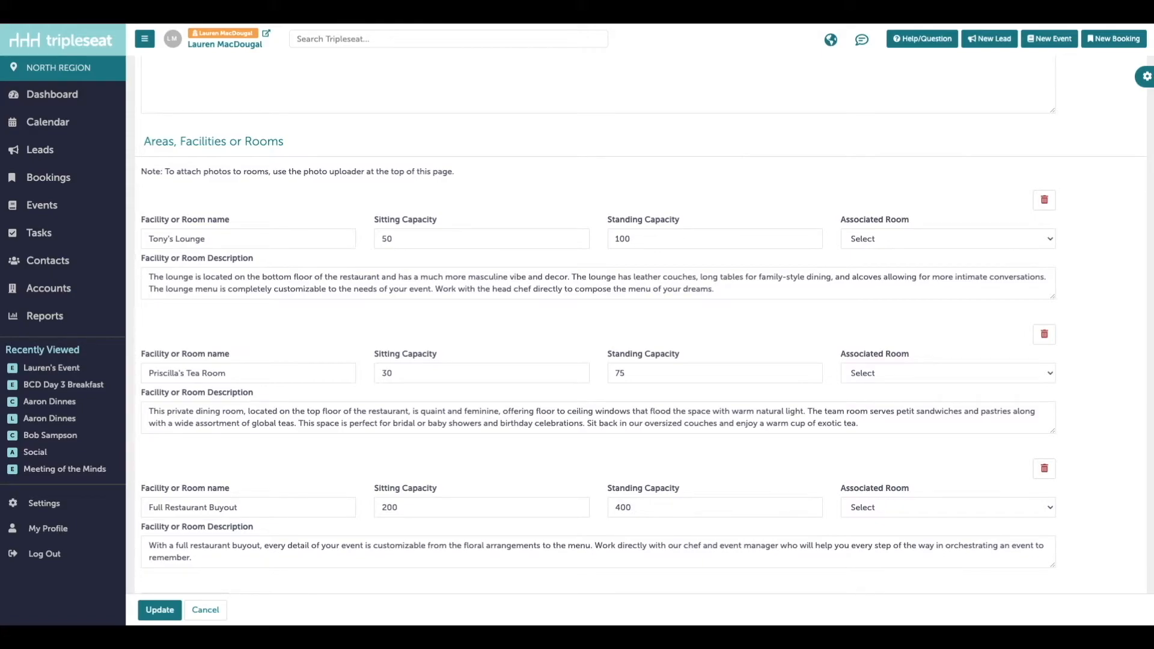
pyautogui.scroll(-3)
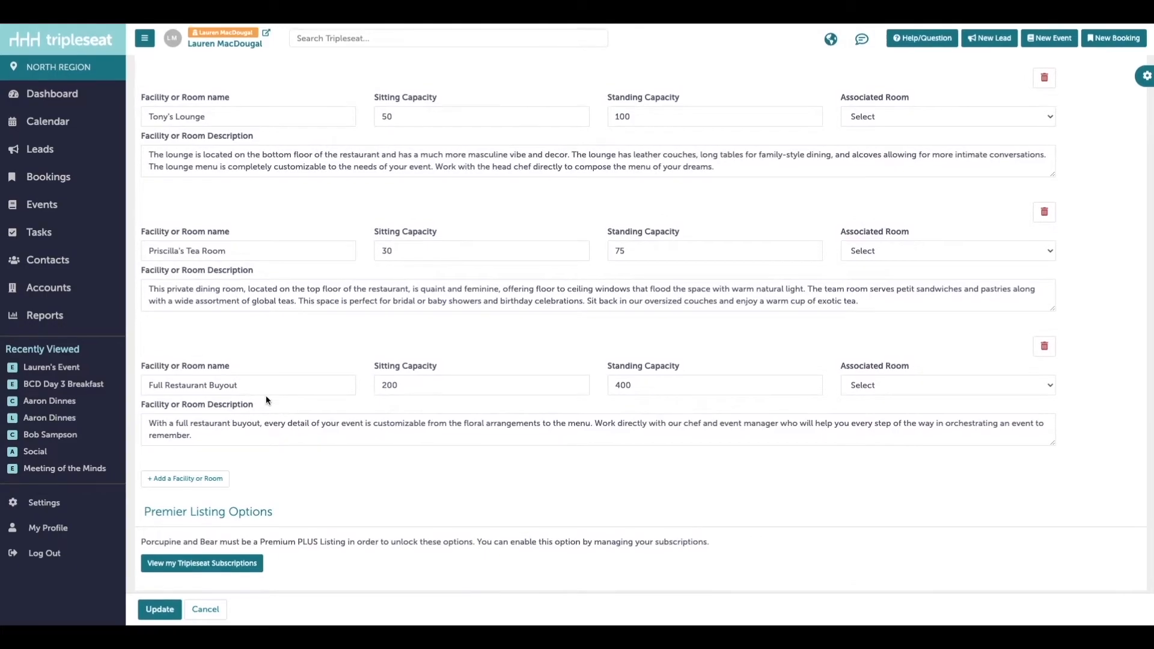
pyautogui.click(159, 609)
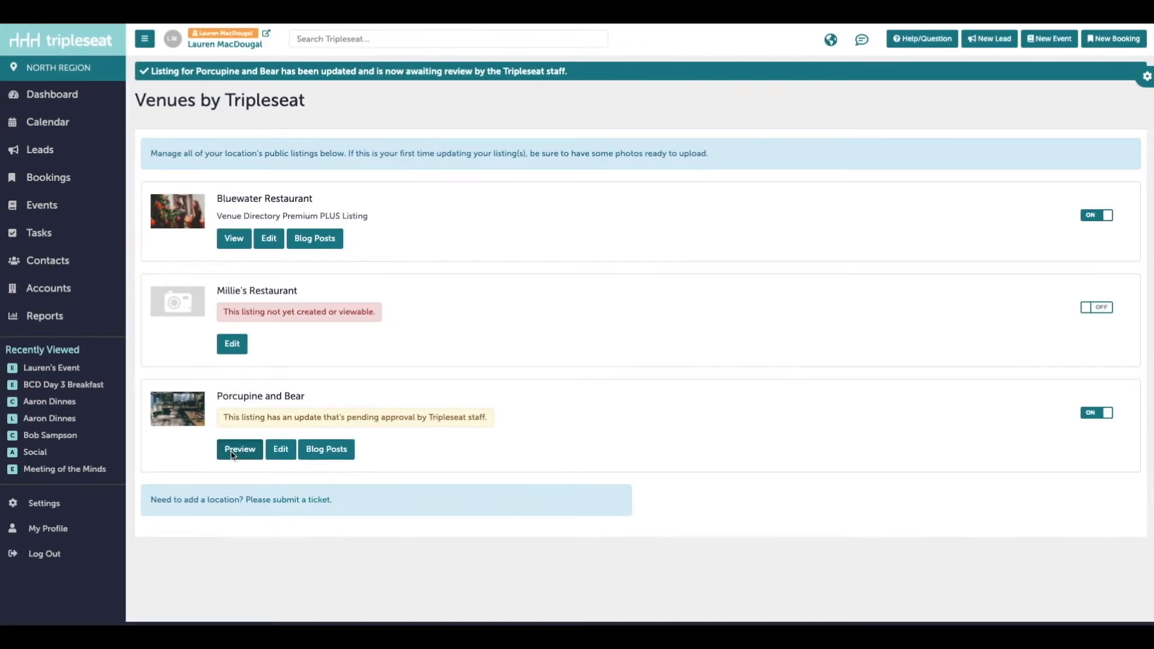
# Preview the Porcupine and Bear public page and browse its details, amenities and Spaces
pyautogui.click(239, 449)
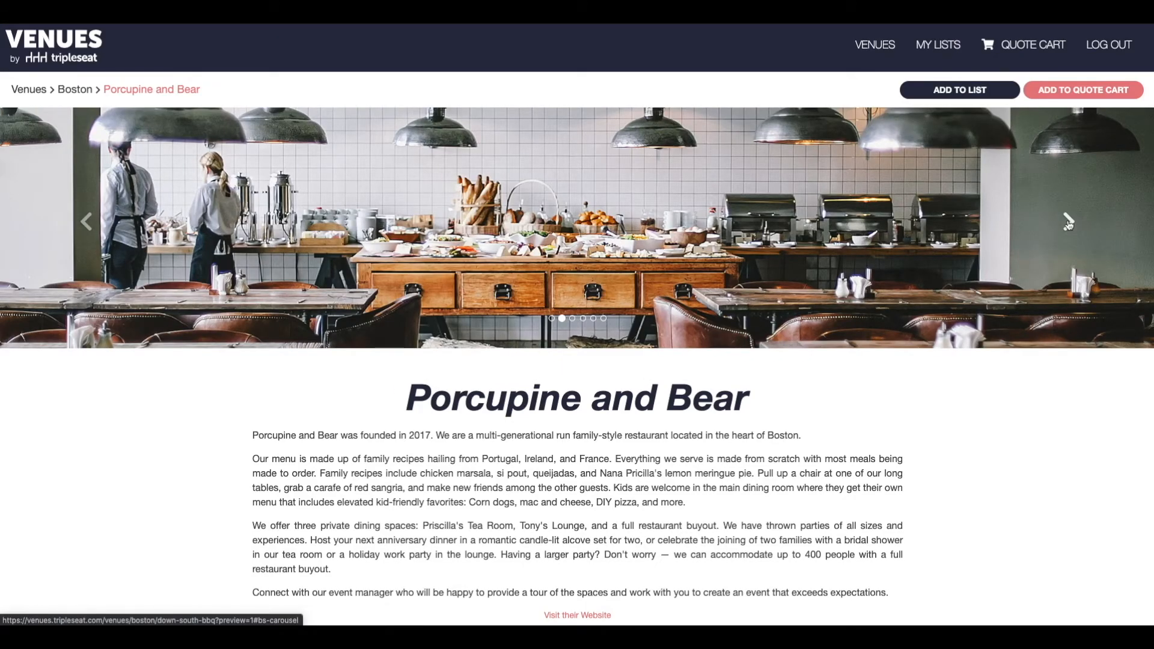
pyautogui.scroll(-3)
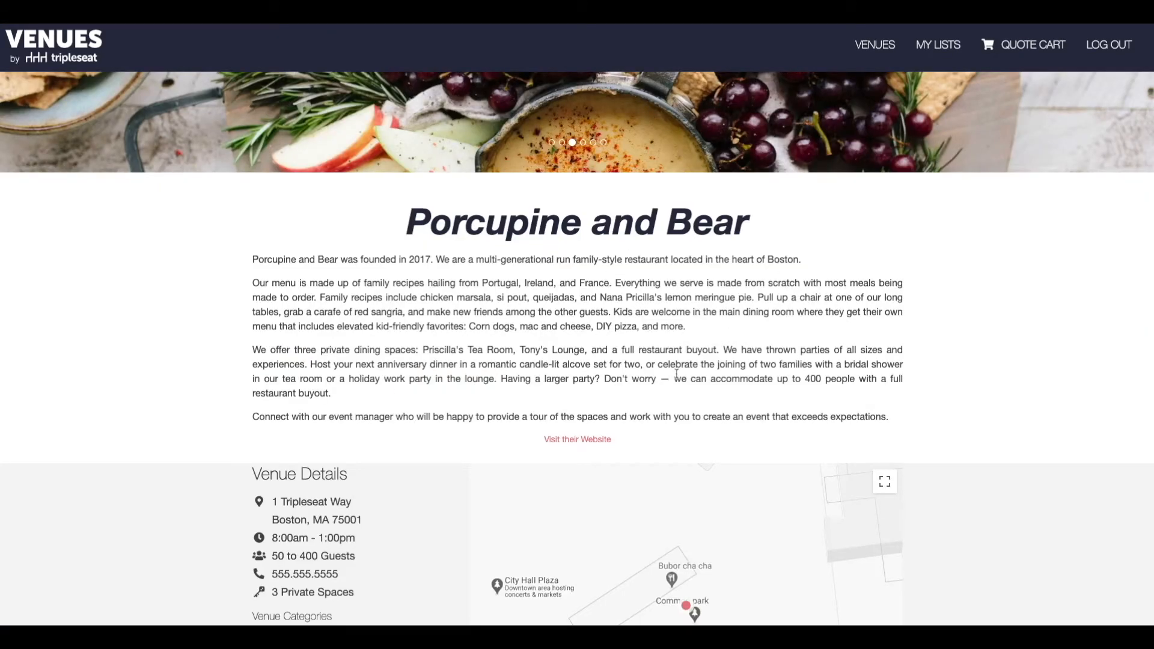
pyautogui.scroll(-3)
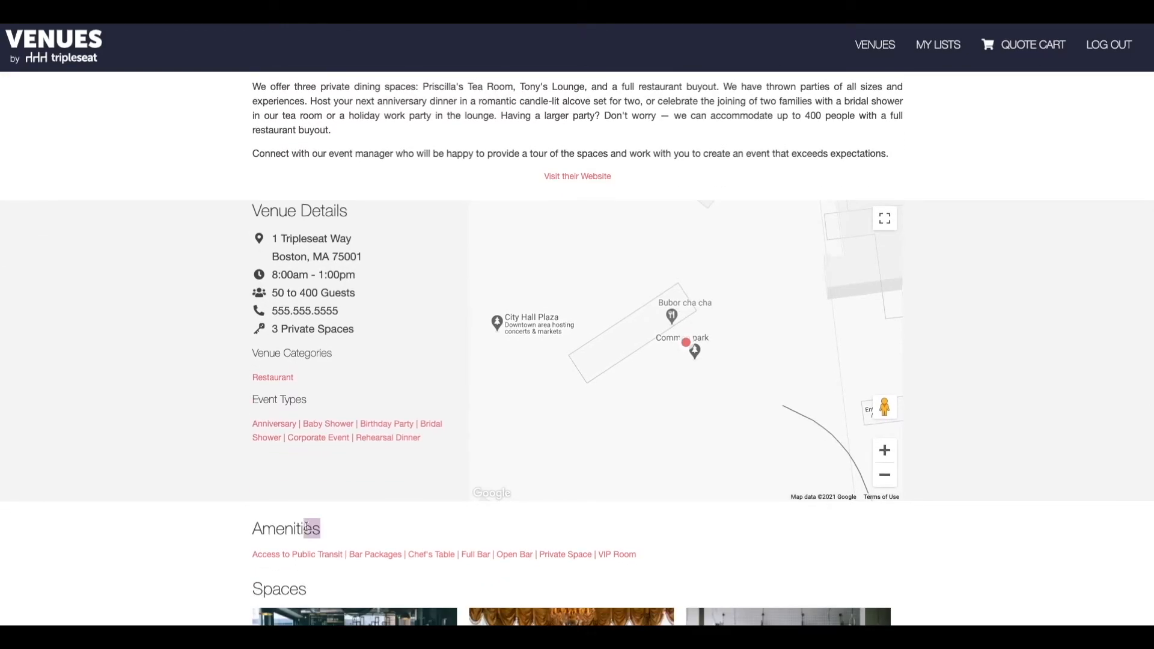
pyautogui.doubleClick(278, 400)
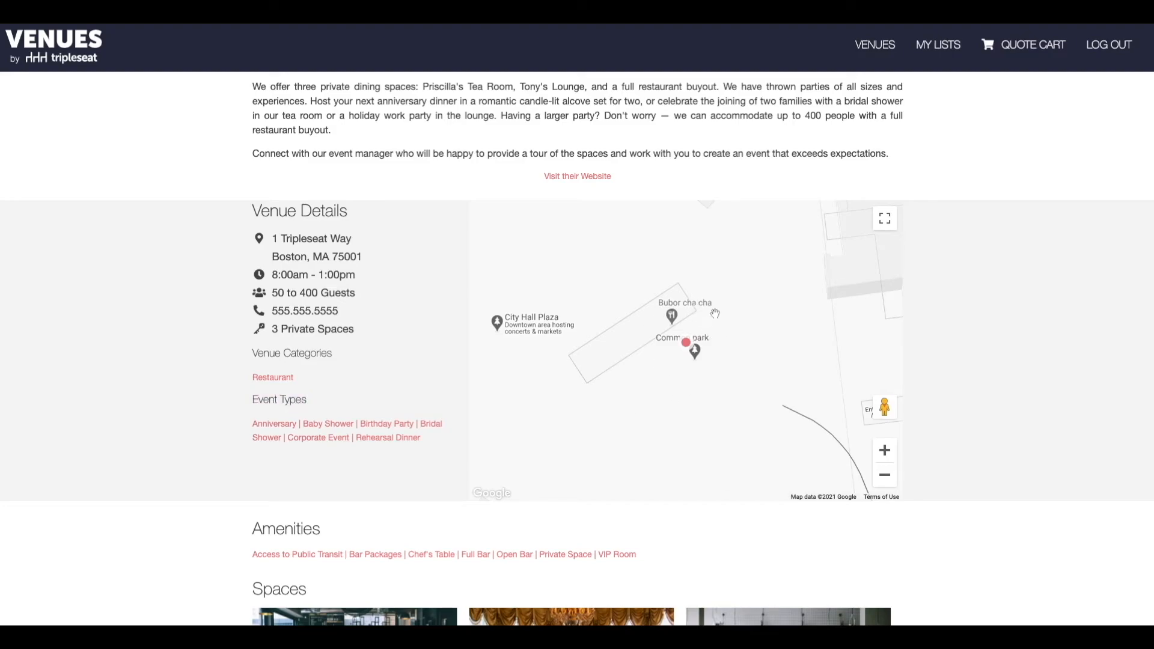
pyautogui.scroll(-3)
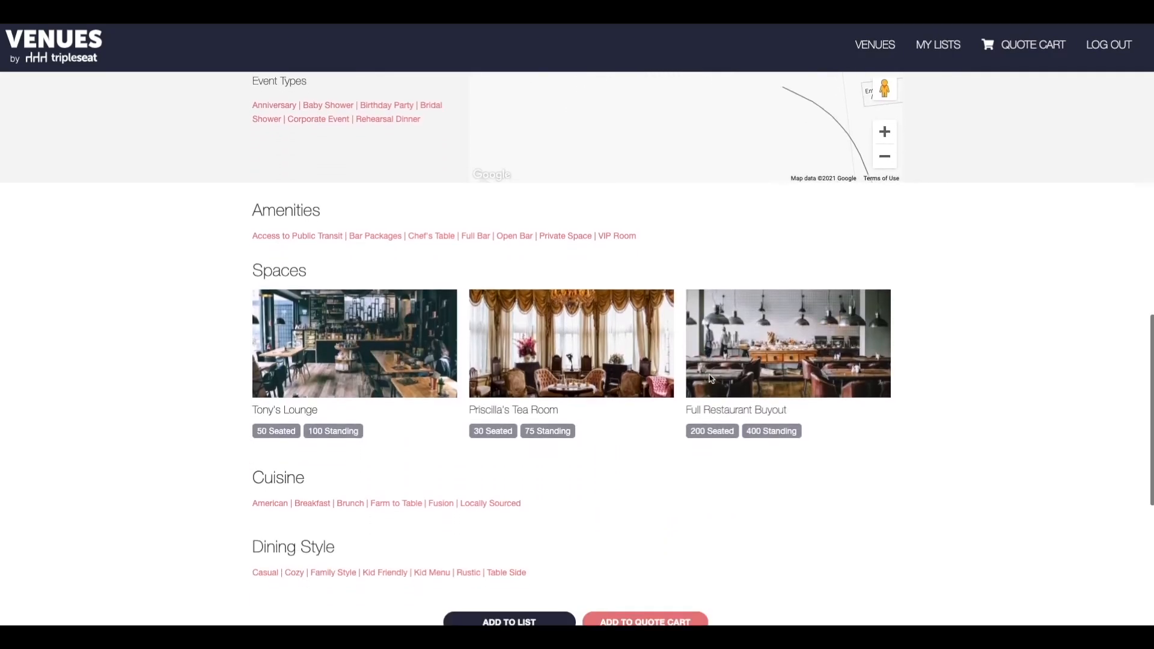
pyautogui.scroll(-3)
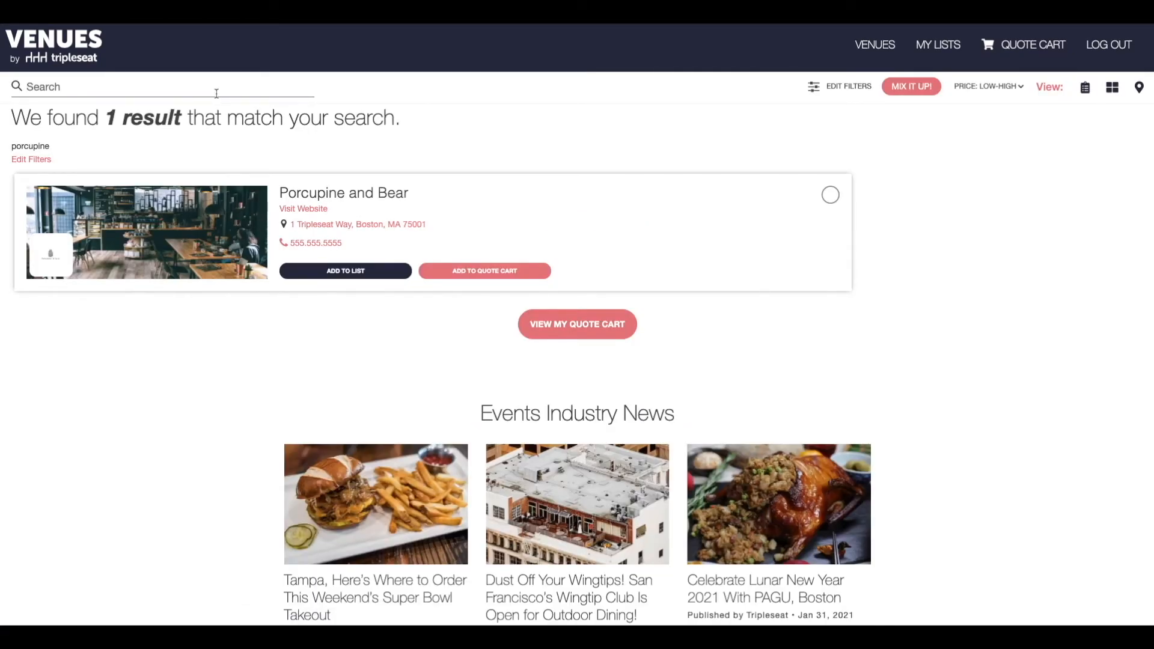
pyautogui.moveTo(76, 402)
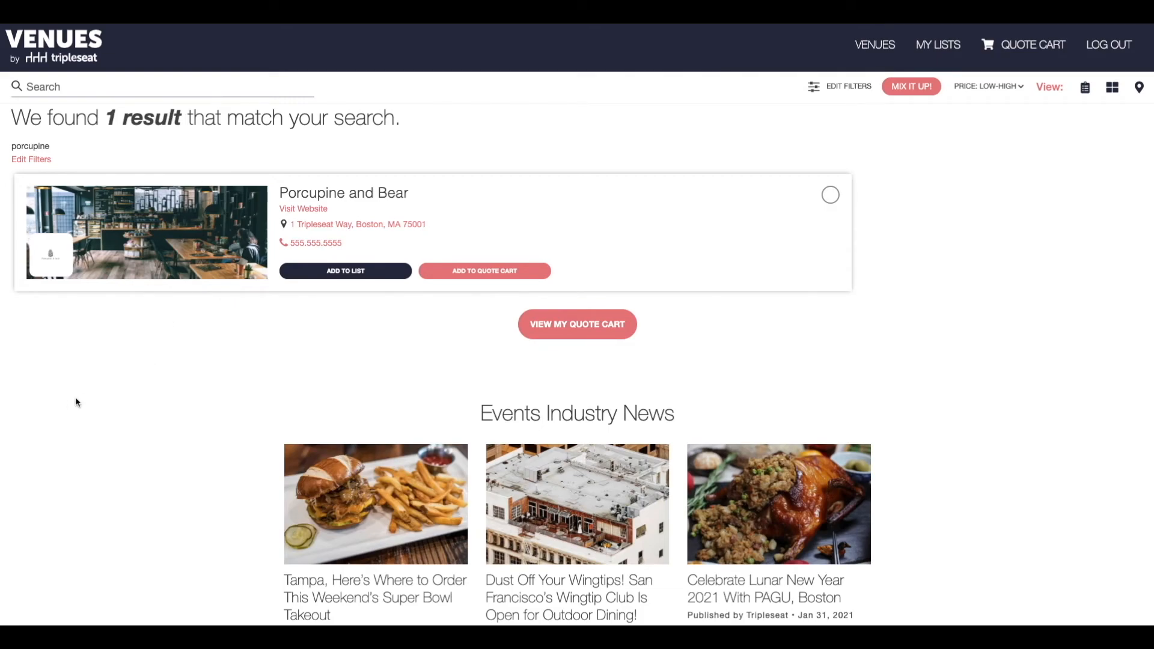
pyautogui.moveTo(70, 406)
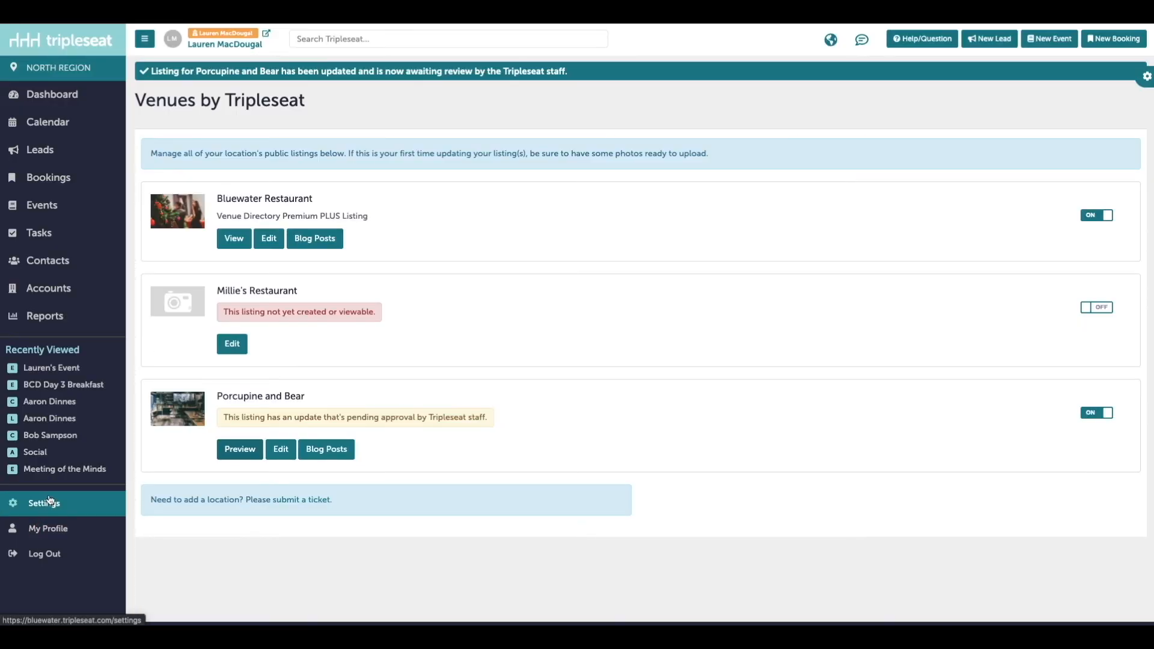
# Return to the Settings page and scroll to the Resources section
pyautogui.click(42, 503)
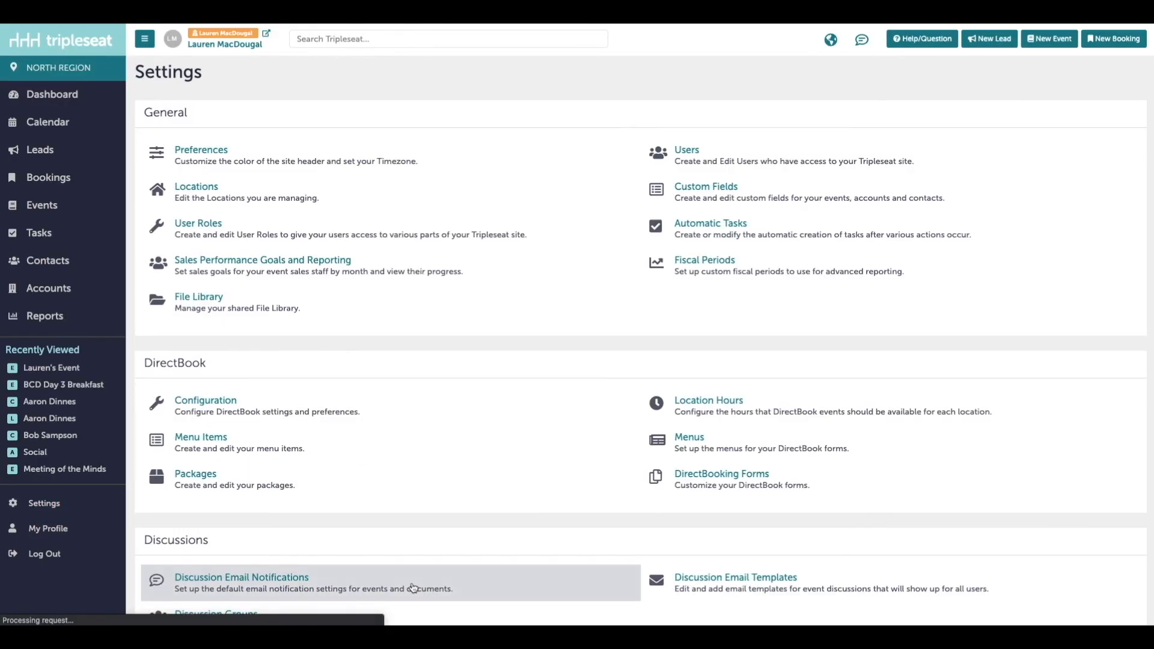
pyautogui.scroll(-3)
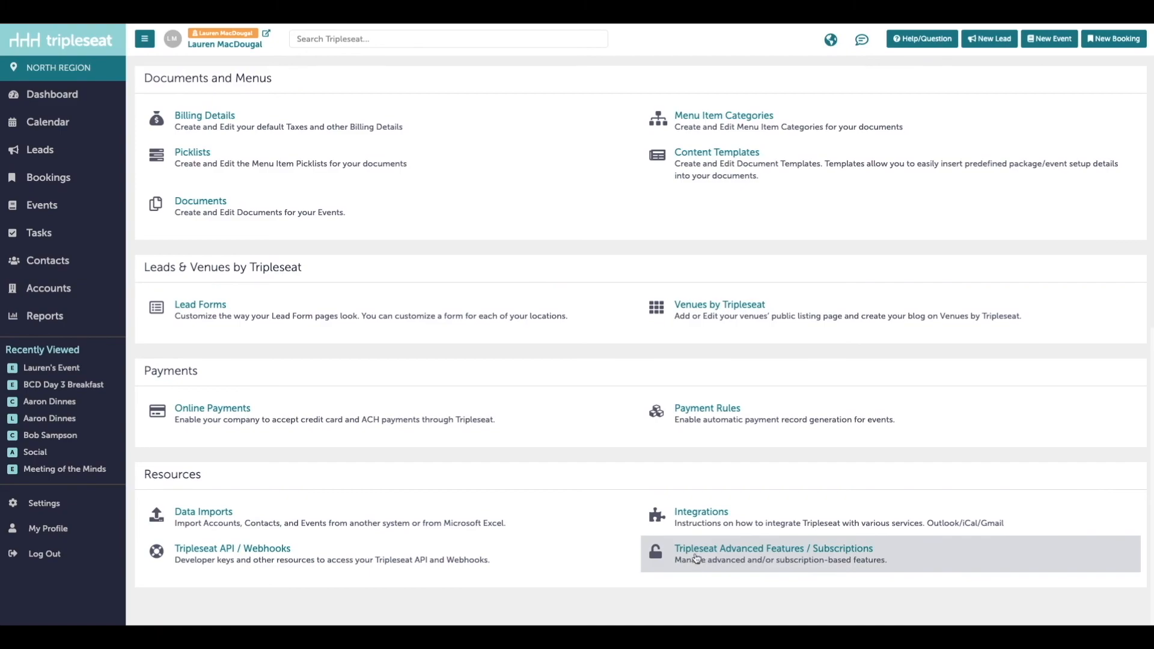
pyautogui.moveTo(710, 550)
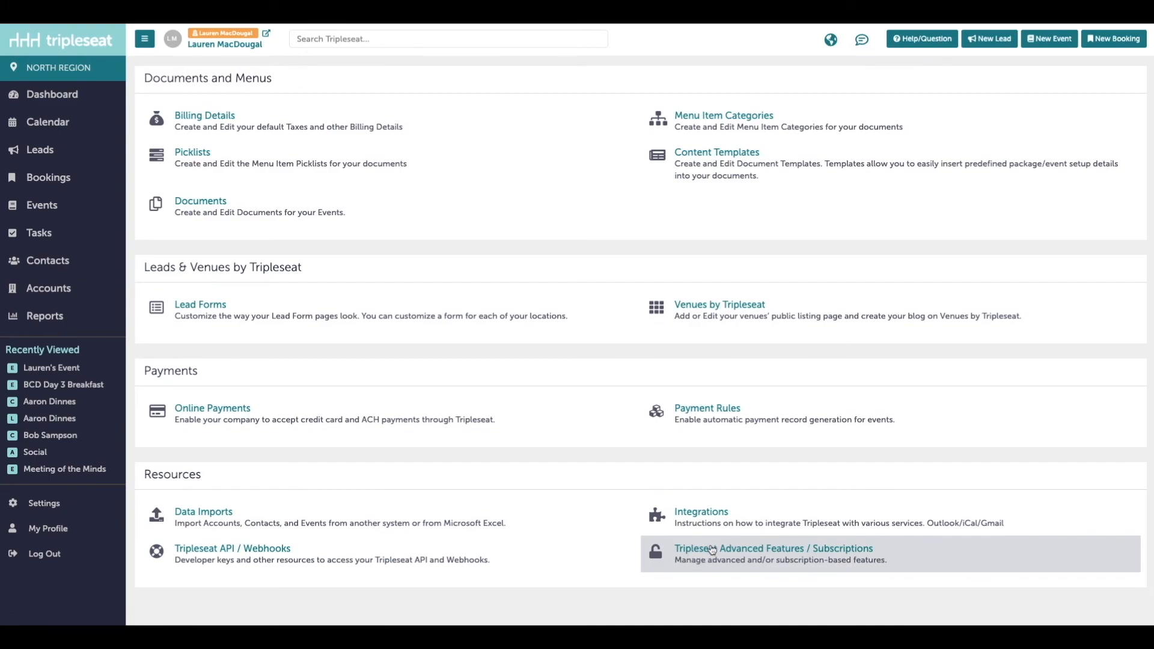